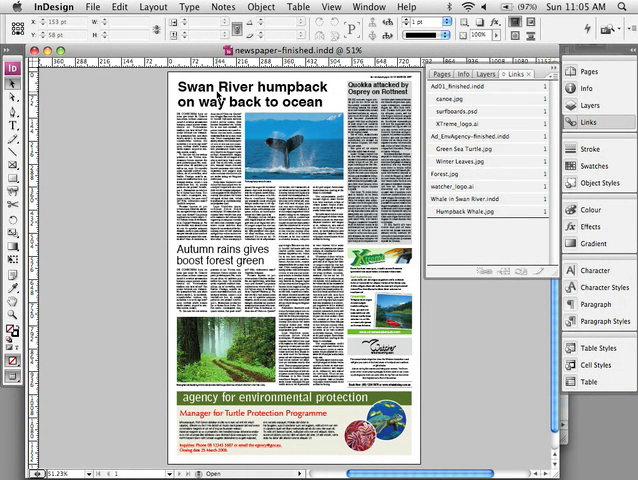
# Step: Show the Layout Zone submenu under the Edit menu
pyautogui.click(118, 8)
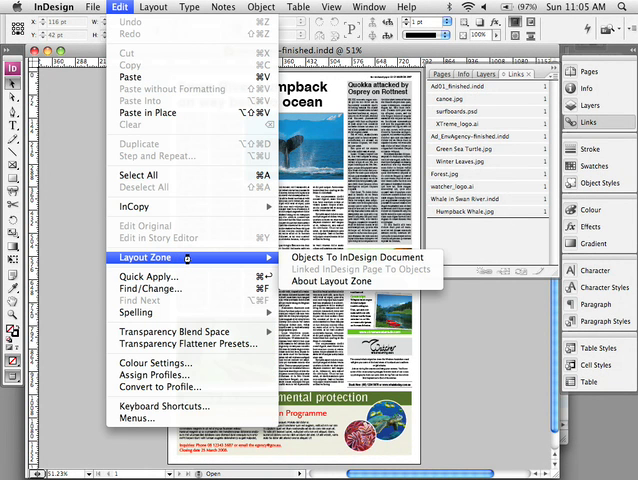
pyautogui.moveTo(356, 256)
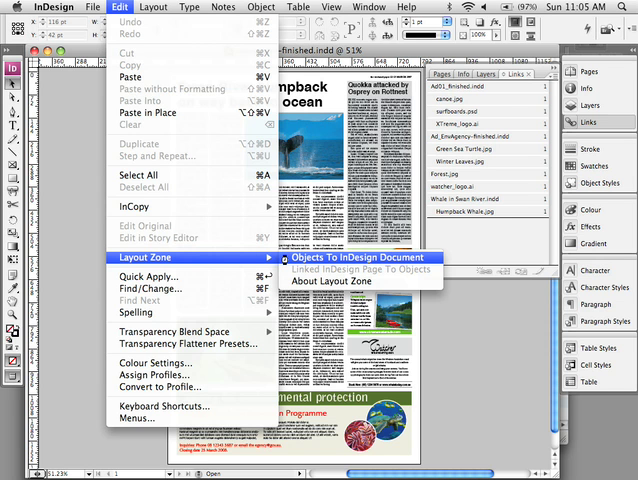
pyautogui.moveTo(284, 258)
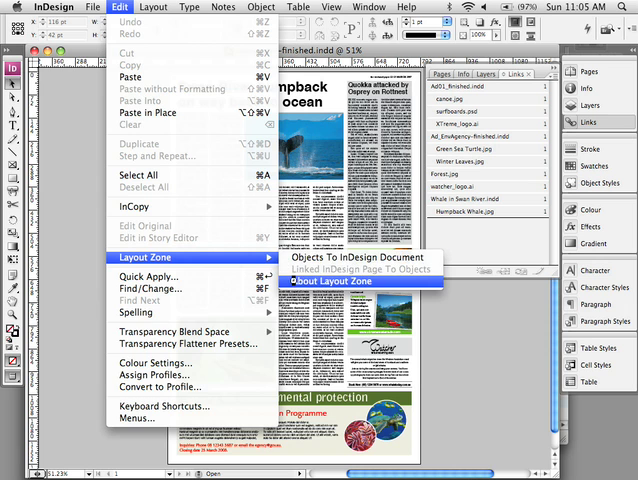
# Step: Dismiss the menu and bring the unfinished newspaper.indd to the front
pyautogui.click(328, 280)
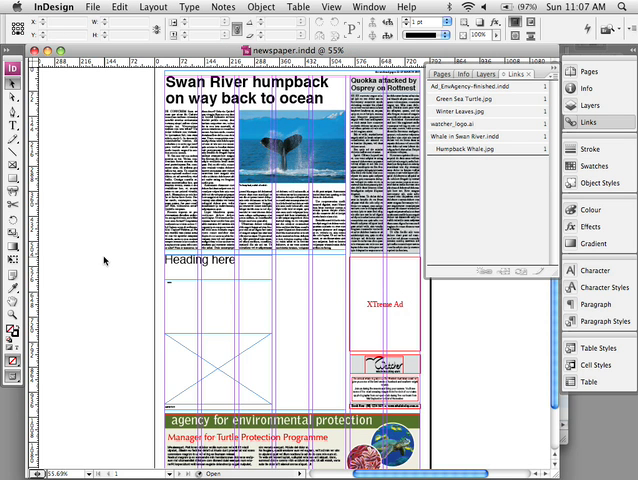
pyautogui.click(382, 304)
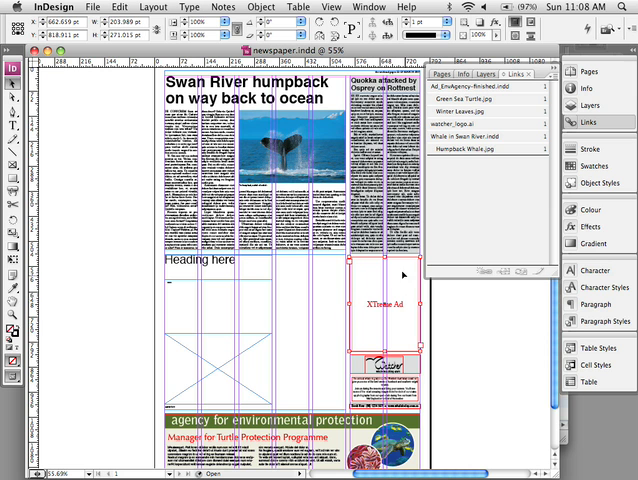
pyautogui.moveTo(404, 328)
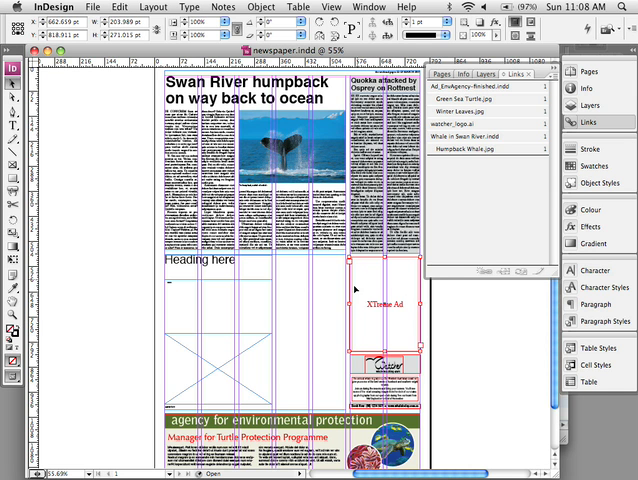
pyautogui.moveTo(408, 298)
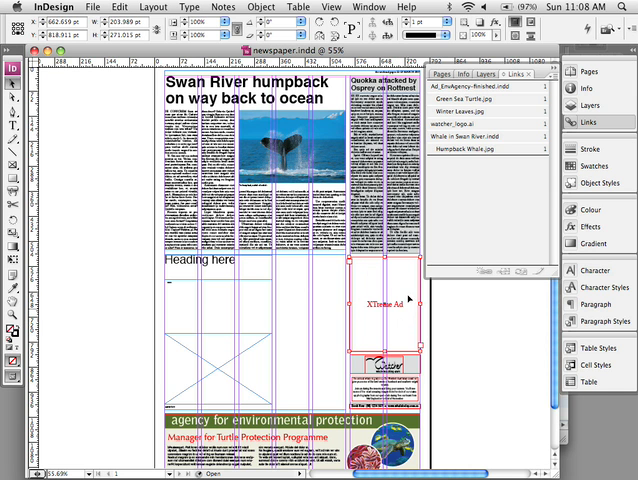
pyautogui.moveTo(394, 328)
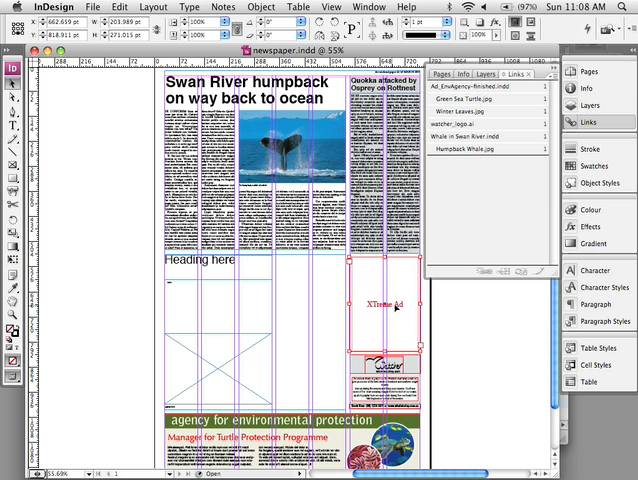
pyautogui.moveTo(398, 276)
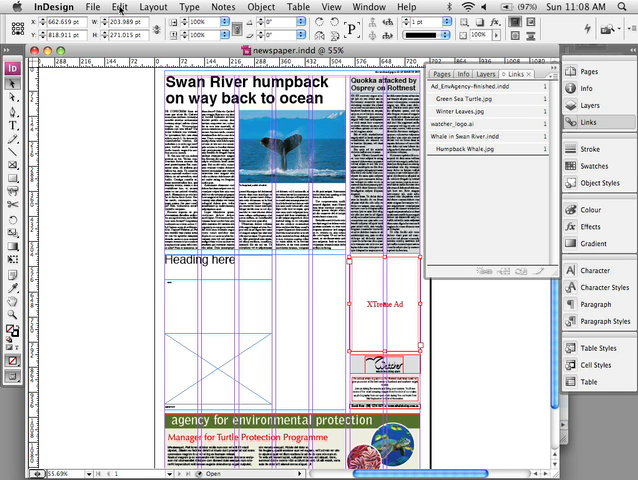
# Step: Convert the zone via Objects To InDesign Document with Hanging Ascenders set to Ignore
pyautogui.click(118, 8)
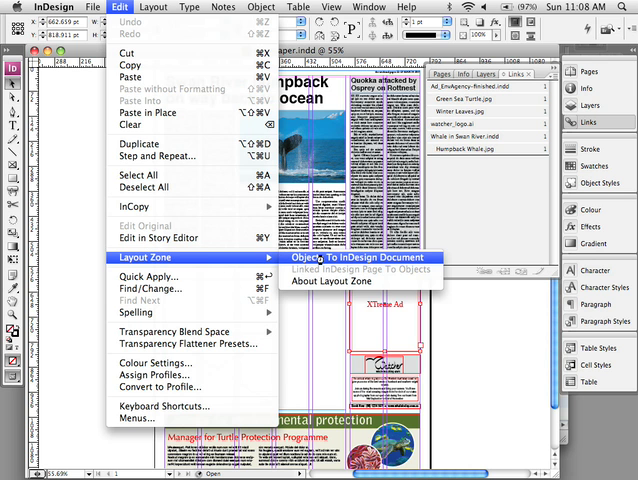
pyautogui.click(312, 256)
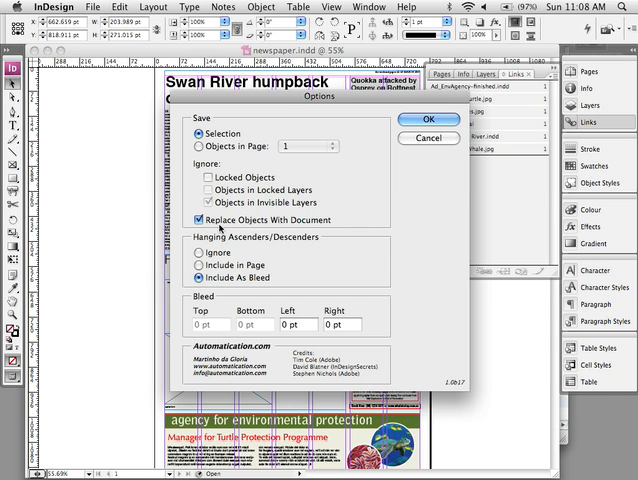
pyautogui.click(200, 252)
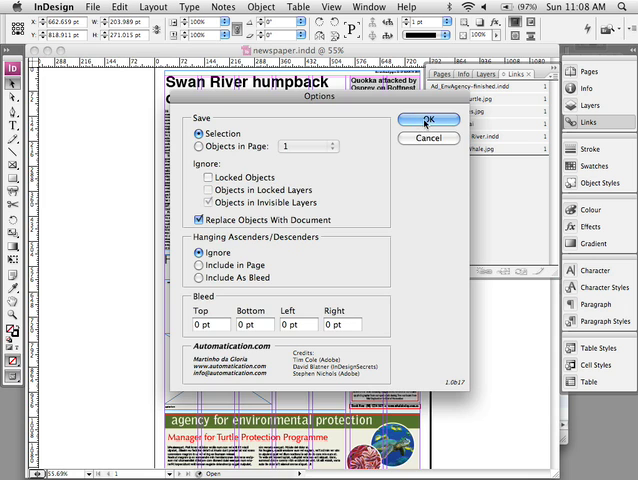
pyautogui.click(428, 120)
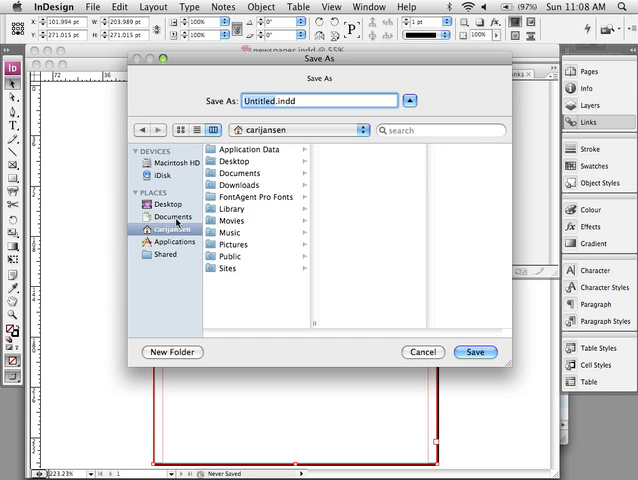
# Step: Save the new document as Xtreme Ad.indd in the Ad_XTreme folder
pyautogui.click(168, 244)
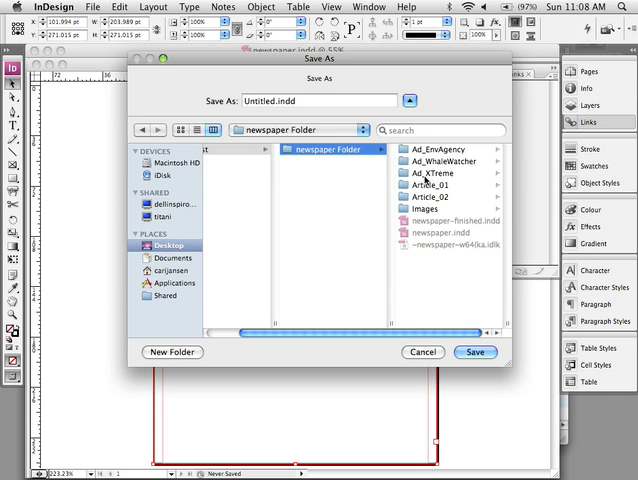
pyautogui.click(312, 172)
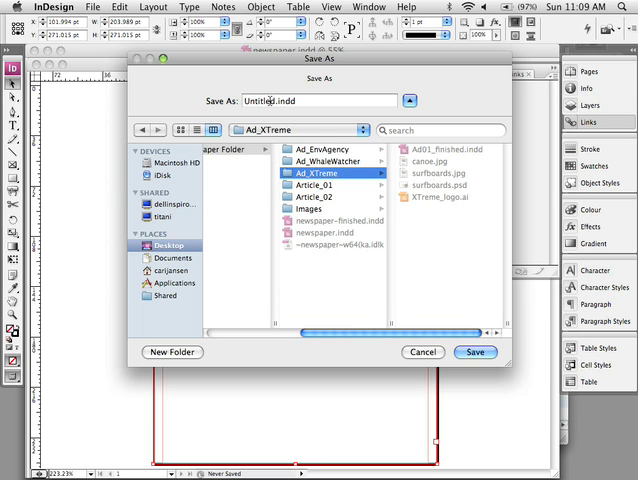
pyautogui.write('E')
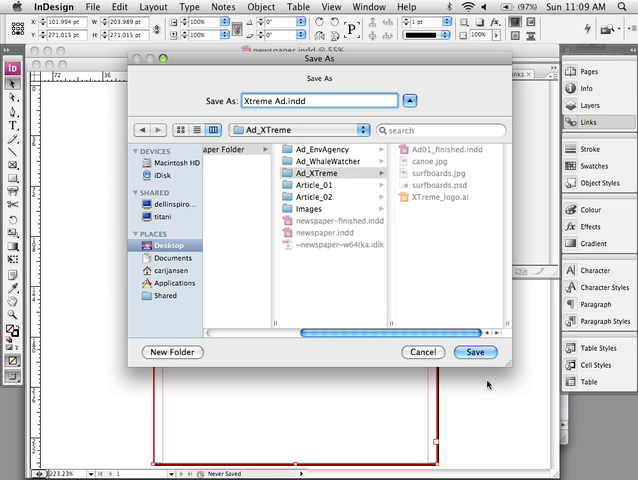
pyautogui.click(476, 352)
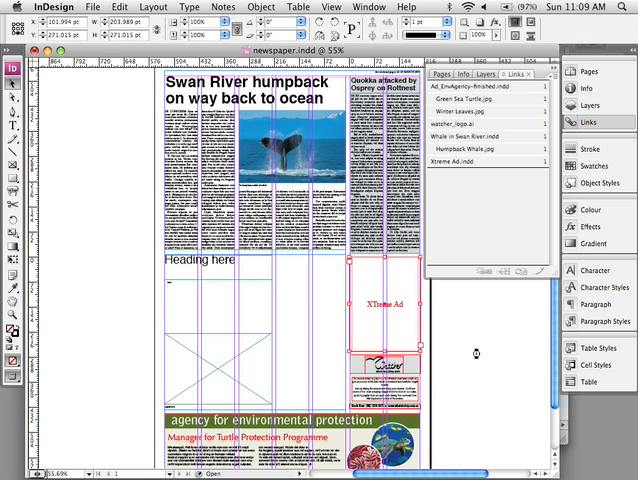
# Step: Edit the linked Xtreme Ad.indd to remove its placeholder text, then close it
pyautogui.click(484, 160)
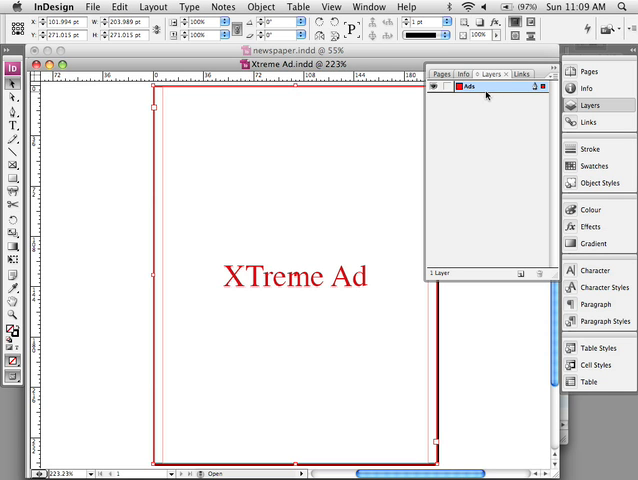
pyautogui.moveTo(488, 92)
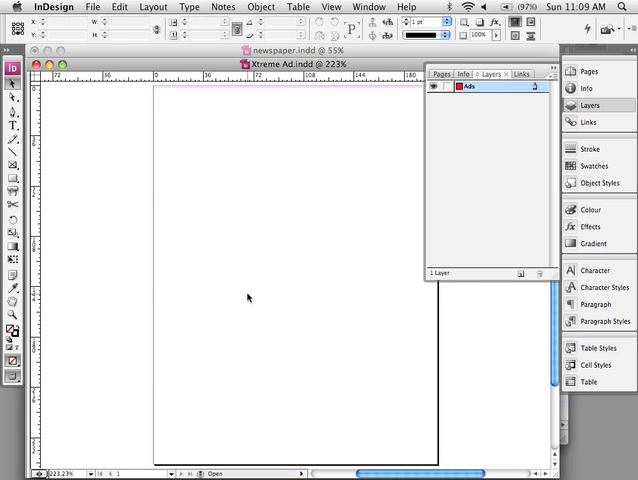
pyautogui.click(120, 8)
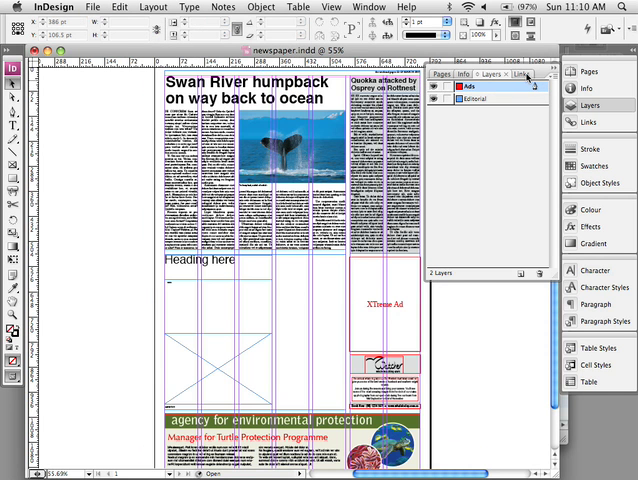
# Step: Update the modified Xtreme Ad.indd link from the Links panel
pyautogui.click(518, 72)
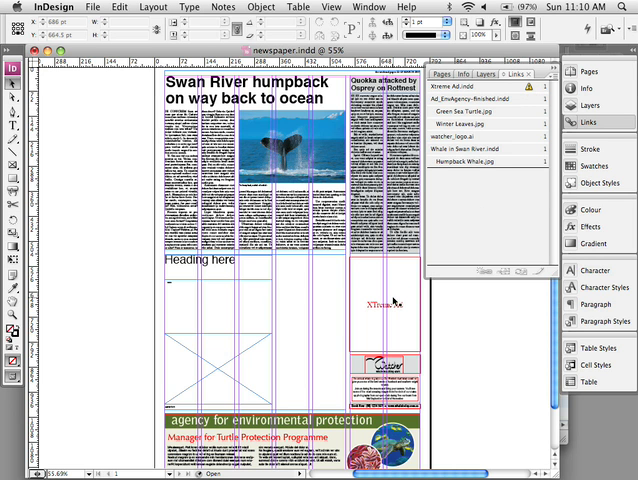
pyautogui.click(460, 86)
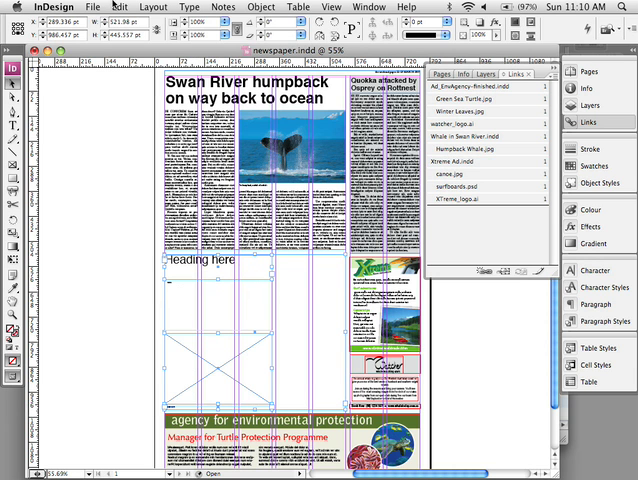
pyautogui.click(120, 6)
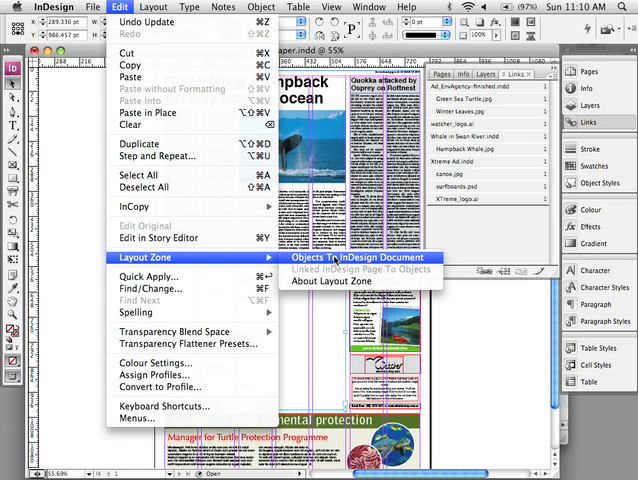
pyautogui.moveTo(338, 264)
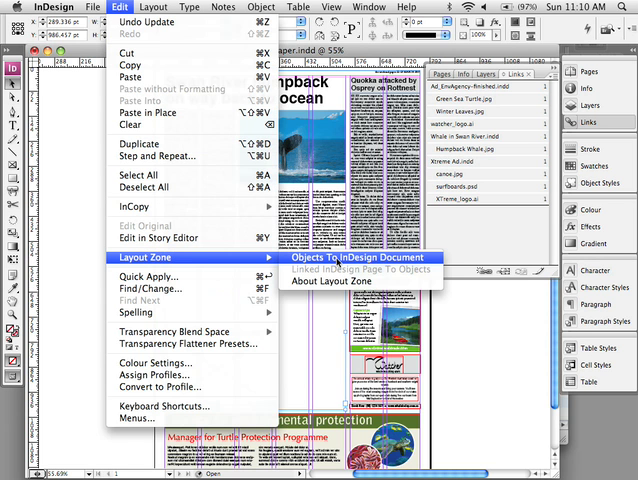
pyautogui.moveTo(358, 262)
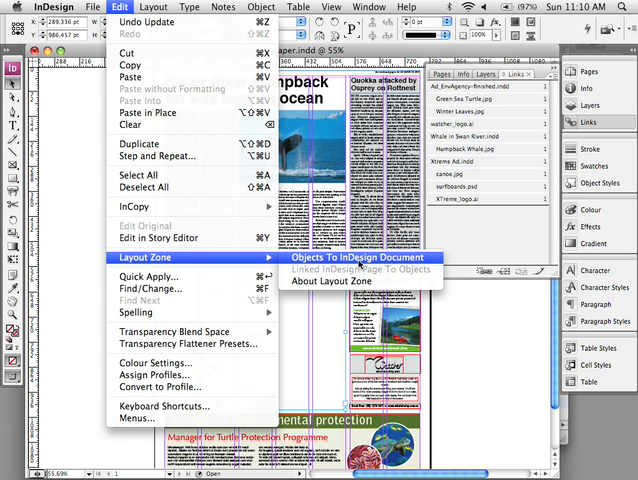
# Step: Convert the article zone and save it as Rain.indd in newspaper Folder/Article_02
pyautogui.click(348, 256)
pyautogui.write('Rain.indd')
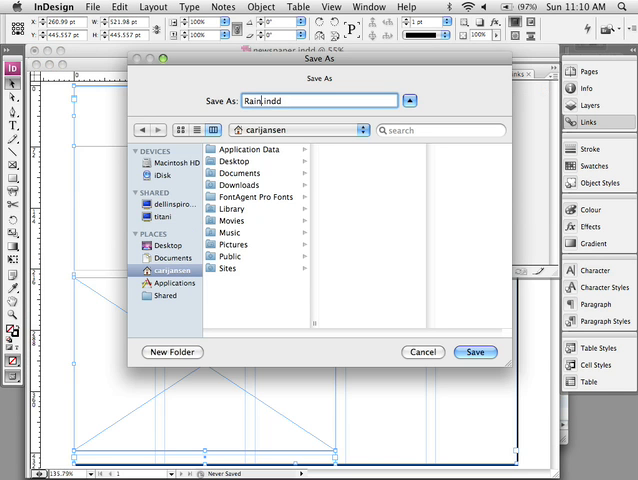
pyautogui.click(168, 244)
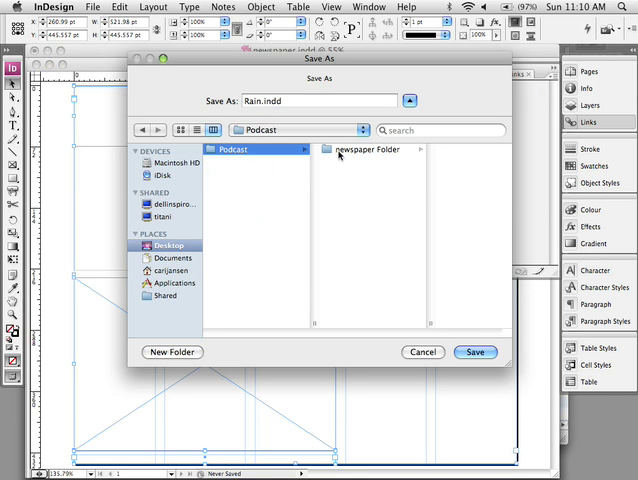
pyautogui.doubleClick(372, 148)
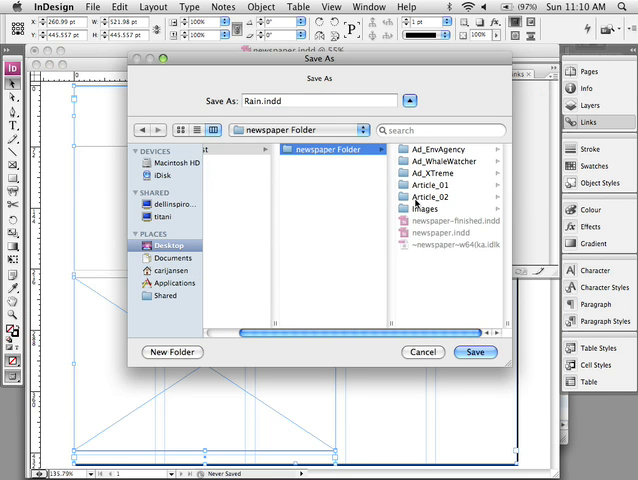
pyautogui.click(312, 196)
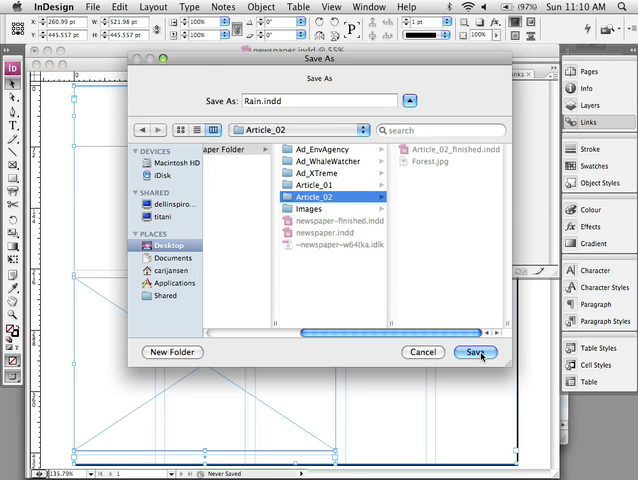
pyautogui.click(476, 352)
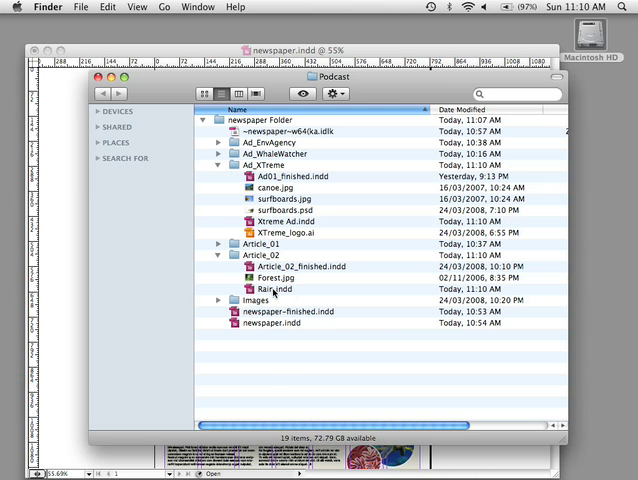
# Step: Return from the Finder listing to the Rain document in InDesign
pyautogui.click(272, 288)
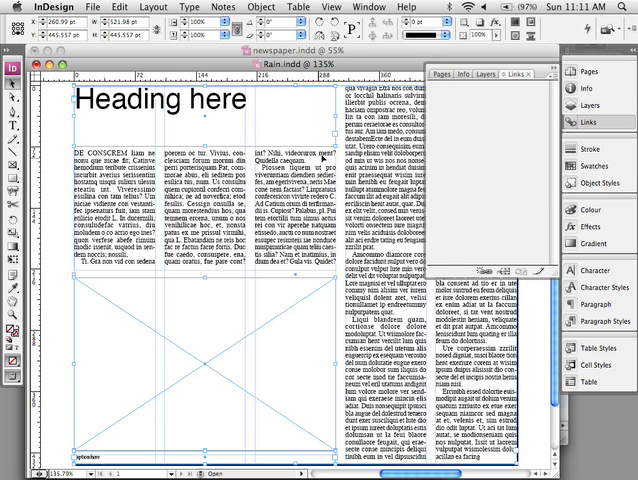
# Step: Switch back to the newspaper.indd page showing the Whale Watcher ad
pyautogui.click(370, 8)
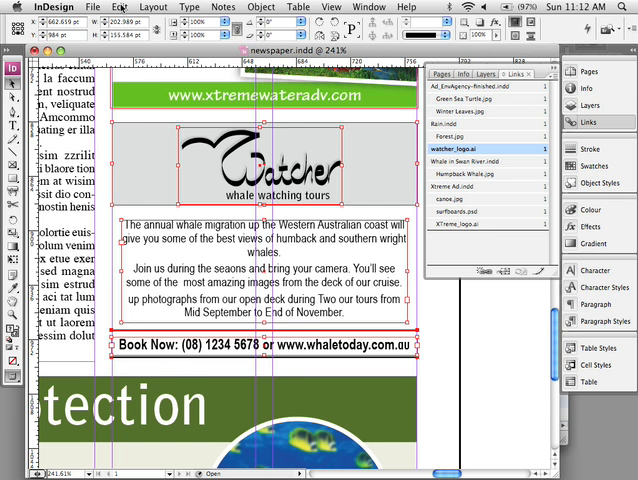
# Step: Convert the Whale Watcher ad zone and save it as watcher.indd
pyautogui.click(120, 8)
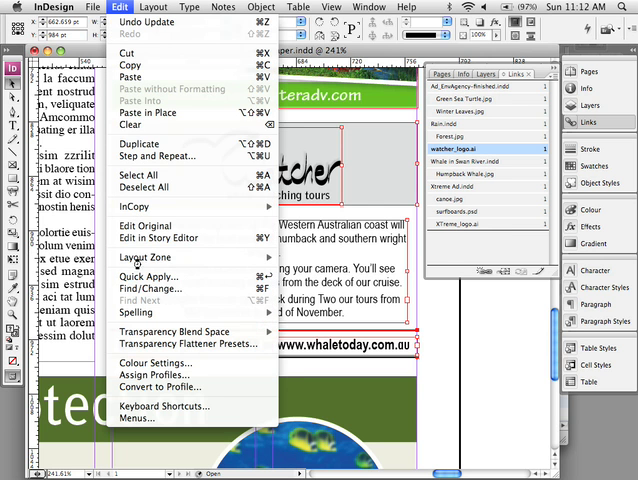
pyautogui.moveTo(150, 258)
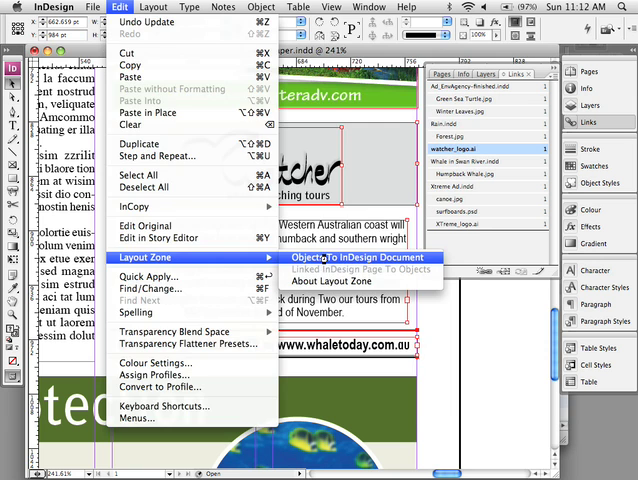
pyautogui.click(356, 256)
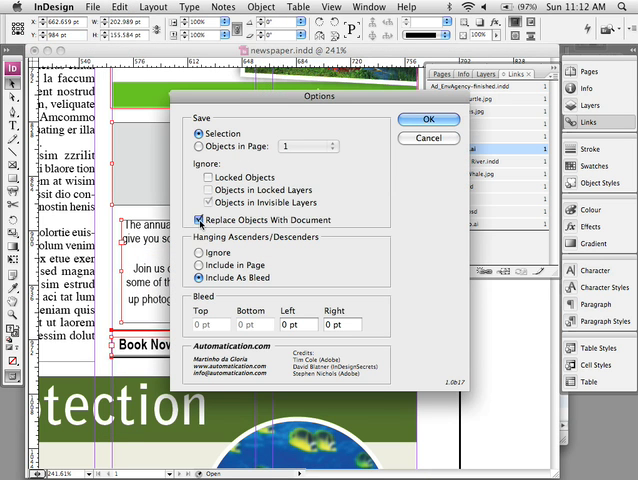
pyautogui.click(196, 220)
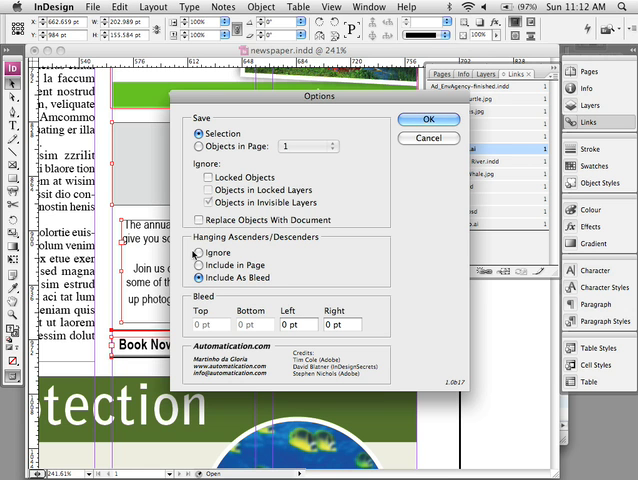
pyautogui.click(426, 120)
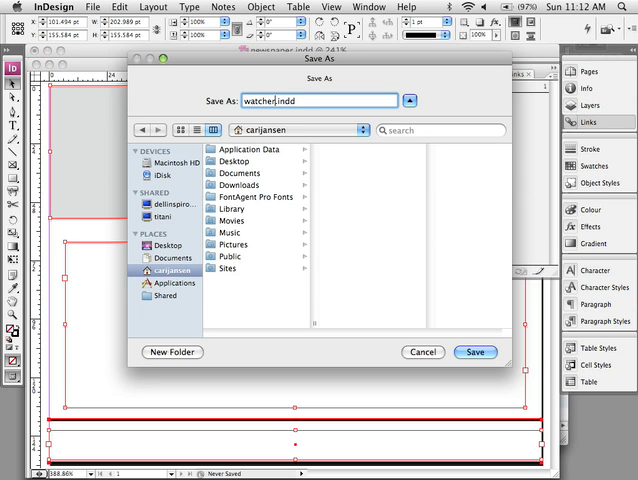
pyautogui.click(476, 352)
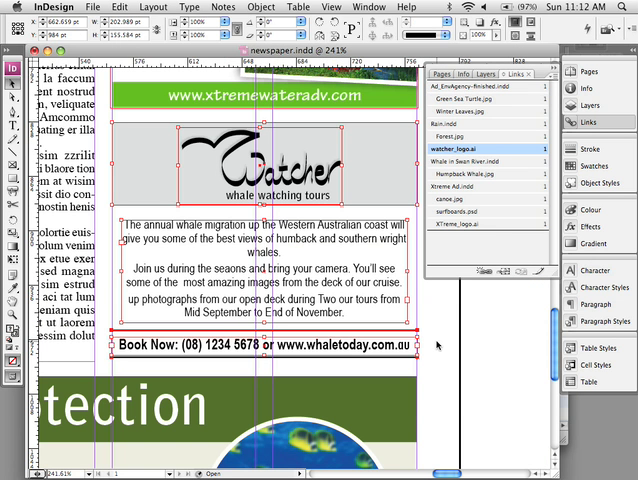
pyautogui.moveTo(438, 330)
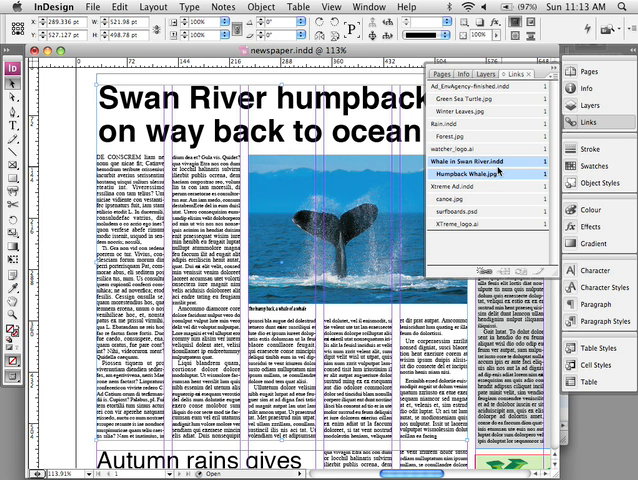
# Step: Start Linked InDesign Page To Objects to get the Document To Objects options
pyautogui.click(96, 8)
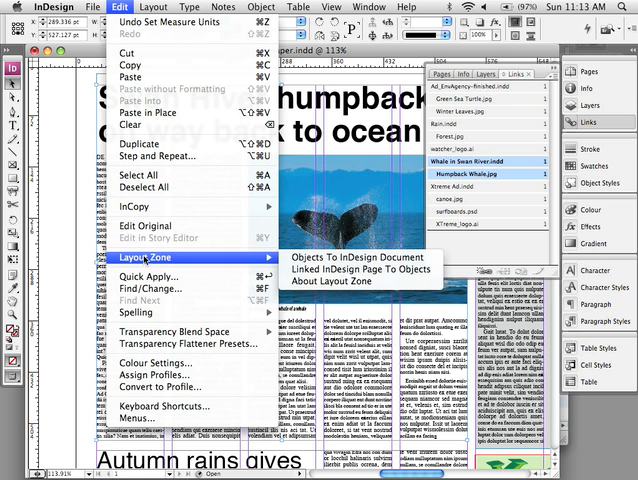
pyautogui.moveTo(356, 272)
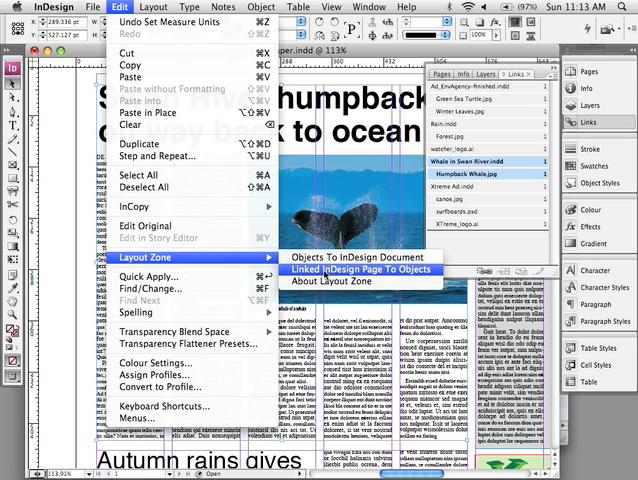
pyautogui.moveTo(326, 276)
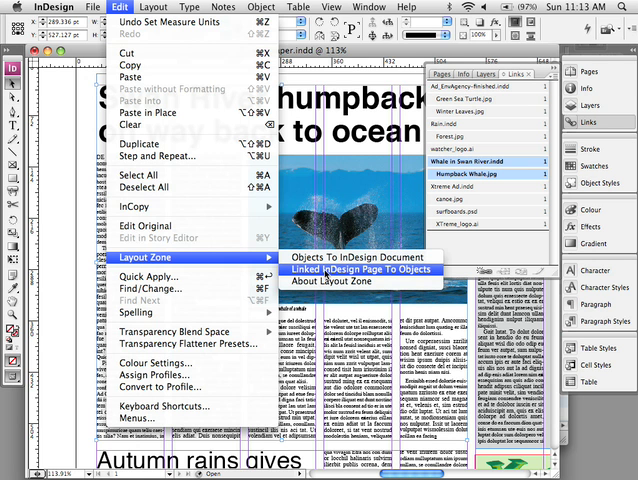
pyautogui.click(358, 256)
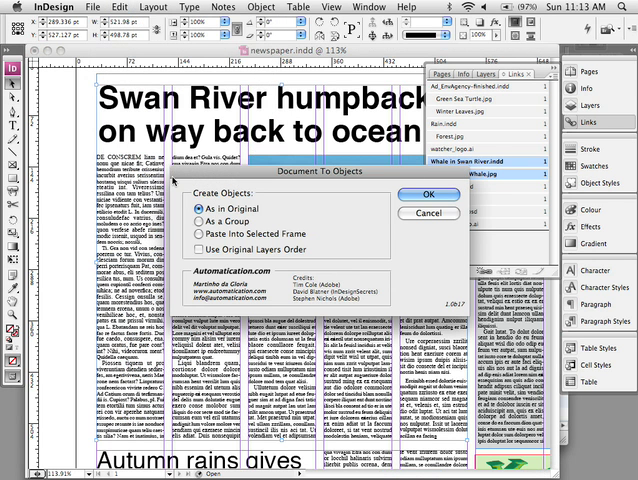
pyautogui.moveTo(238, 200)
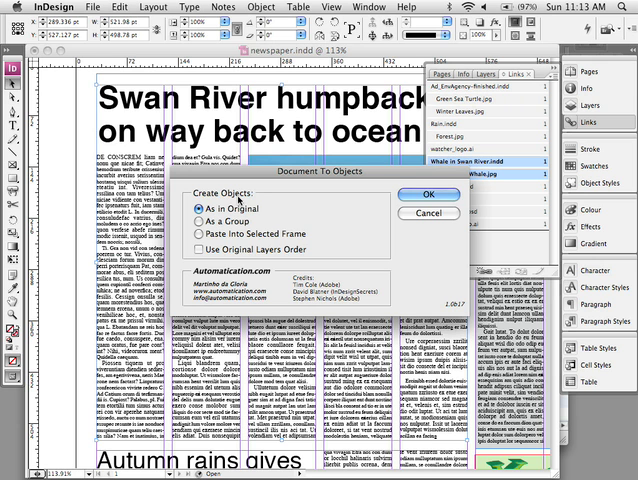